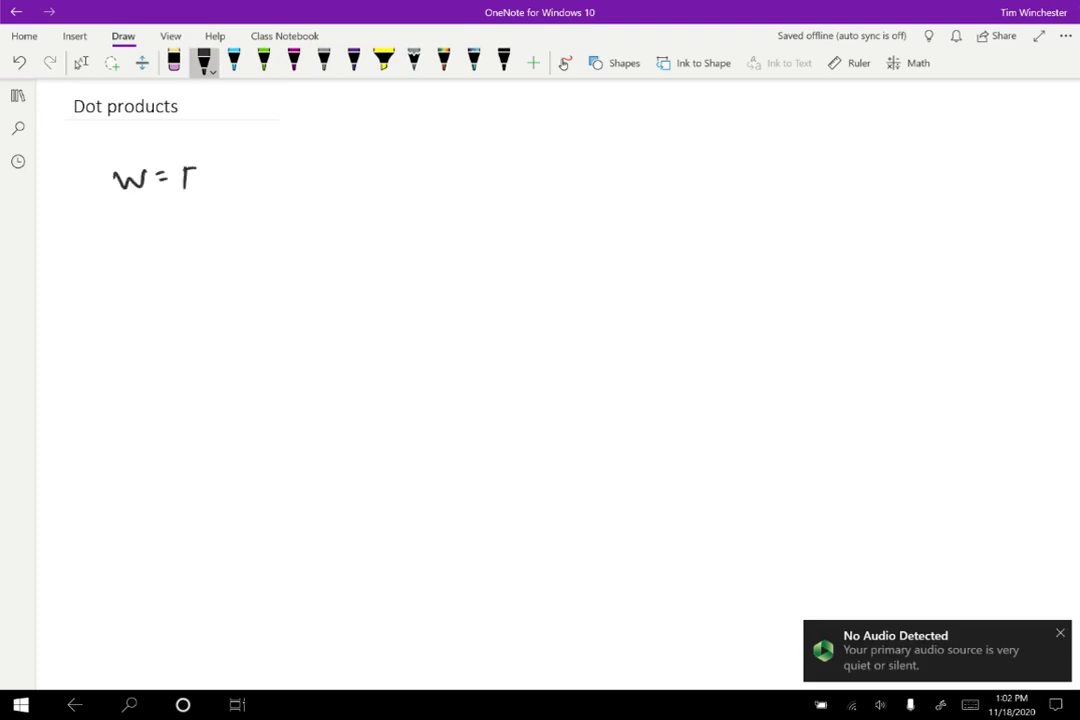
Handwrite W = Fs cosθ, then τ = rF sinθ to its right, and begin a line below.
left_click_drag(180, 180, 285, 180)
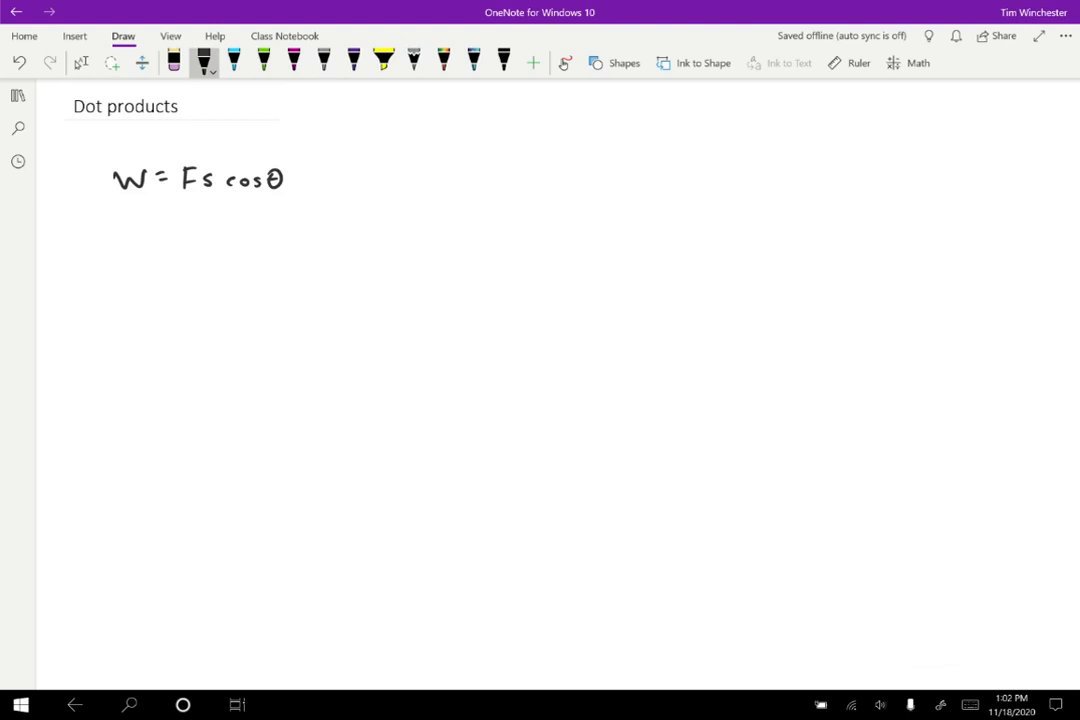
left_click_drag(468, 180, 484, 190)
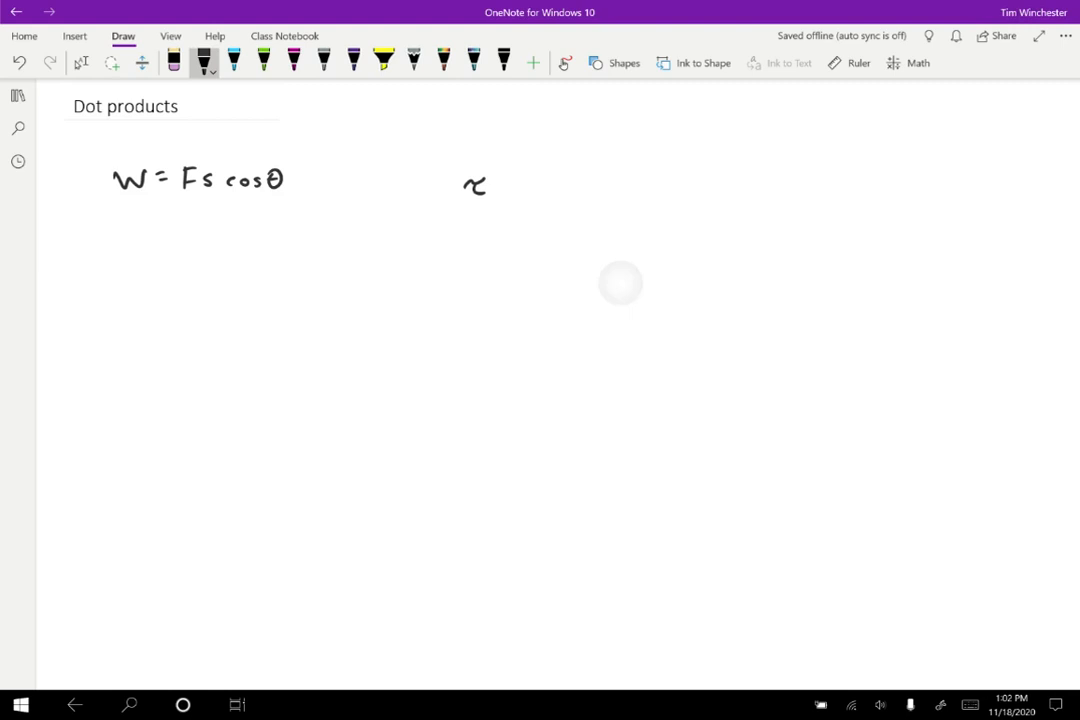
left_click_drag(495, 188, 590, 188)
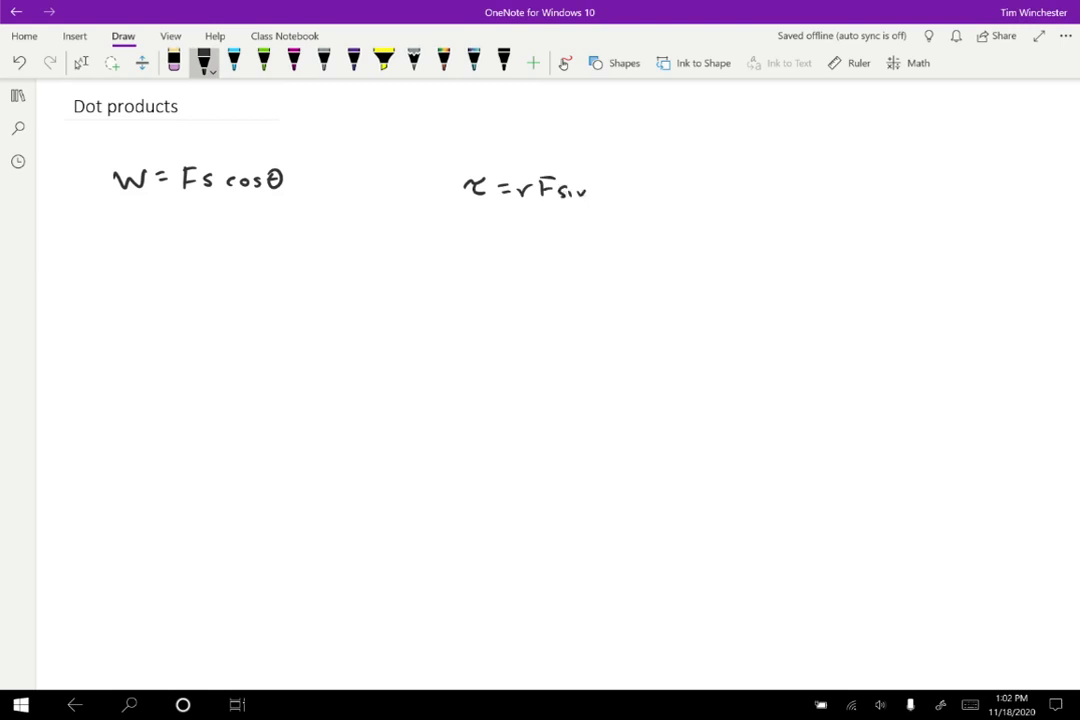
left_click_drag(600, 185, 610, 185)
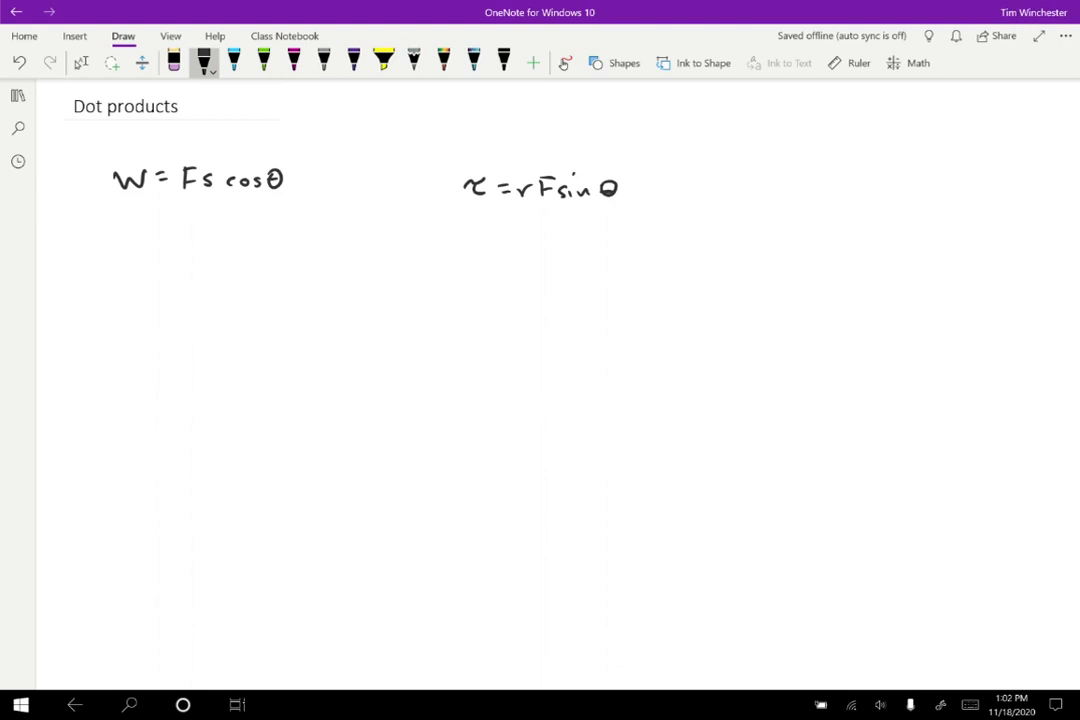
left_click_drag(470, 240, 480, 248)
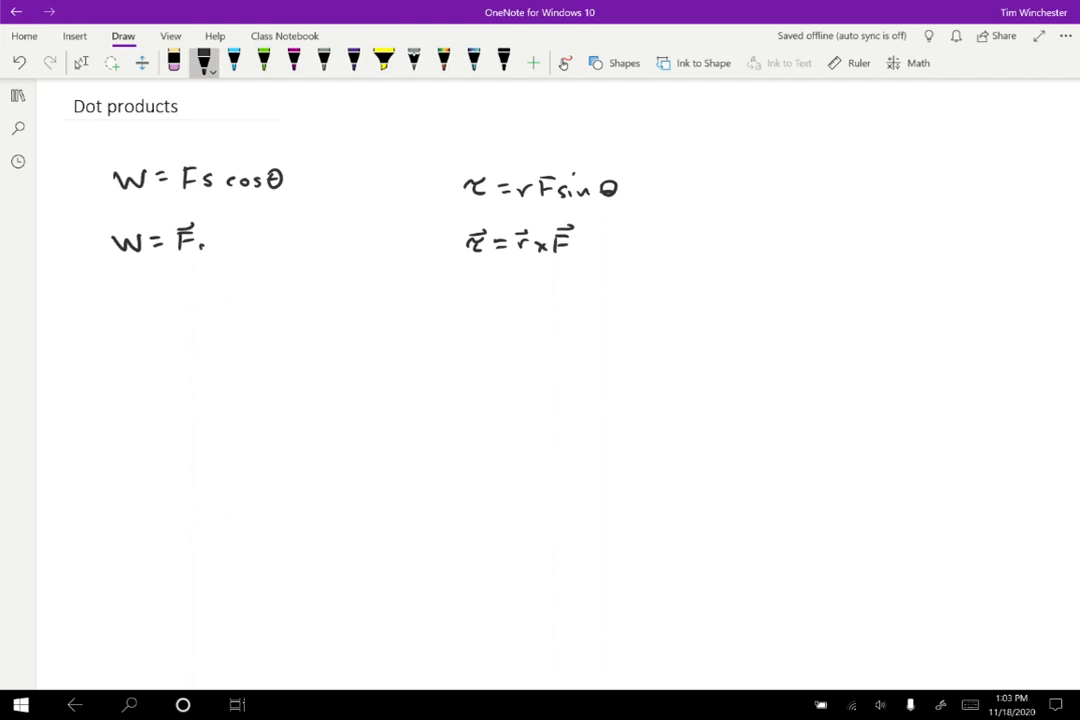
Write the vector work equation W = F·s and start a note below.
left_click_drag(210, 245, 225, 230)
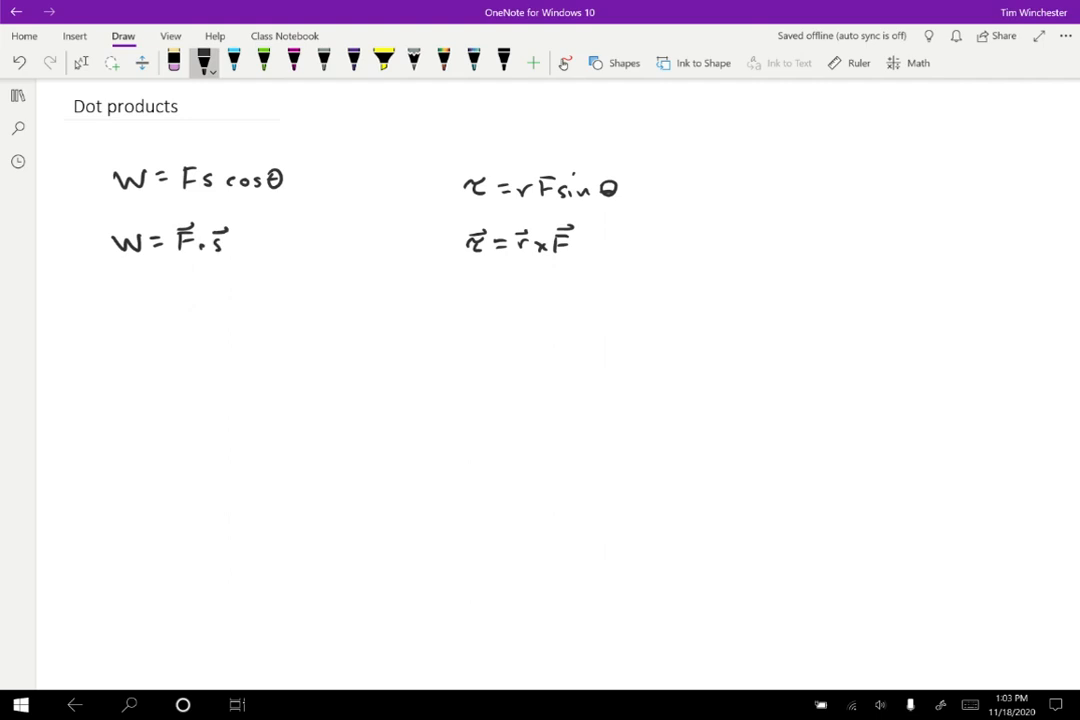
left_click_drag(125, 305, 155, 315)
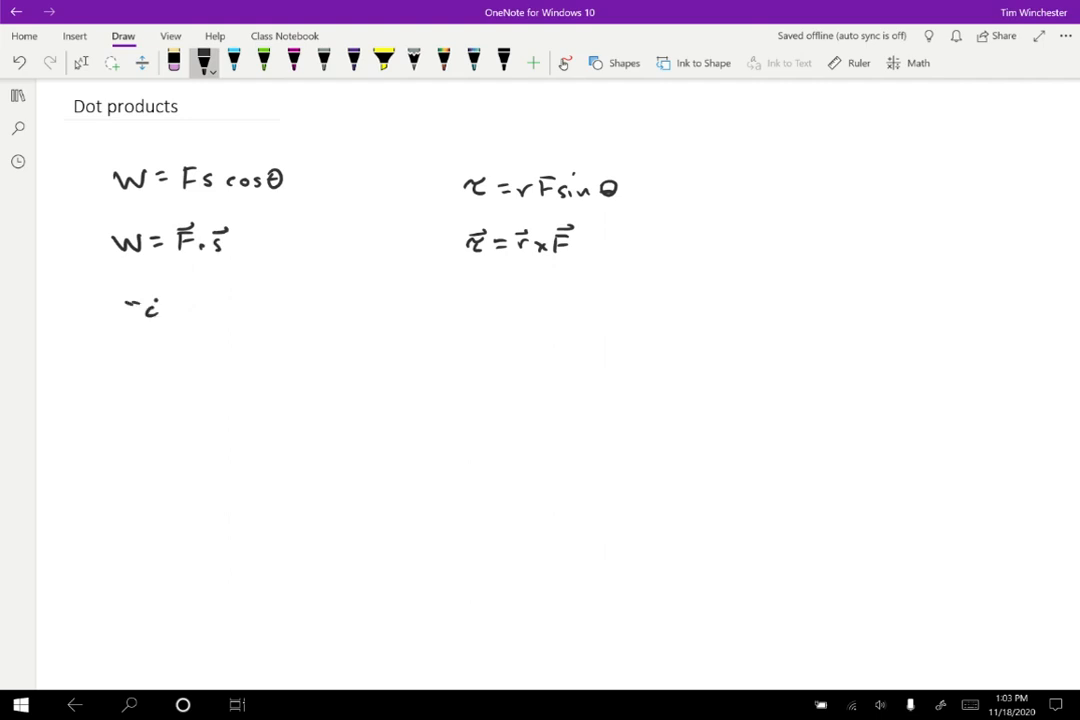
Note that the dot product encodes cosθ and gives scalars, then draw the force arrow F.
left_click_drag(135, 308, 280, 308)
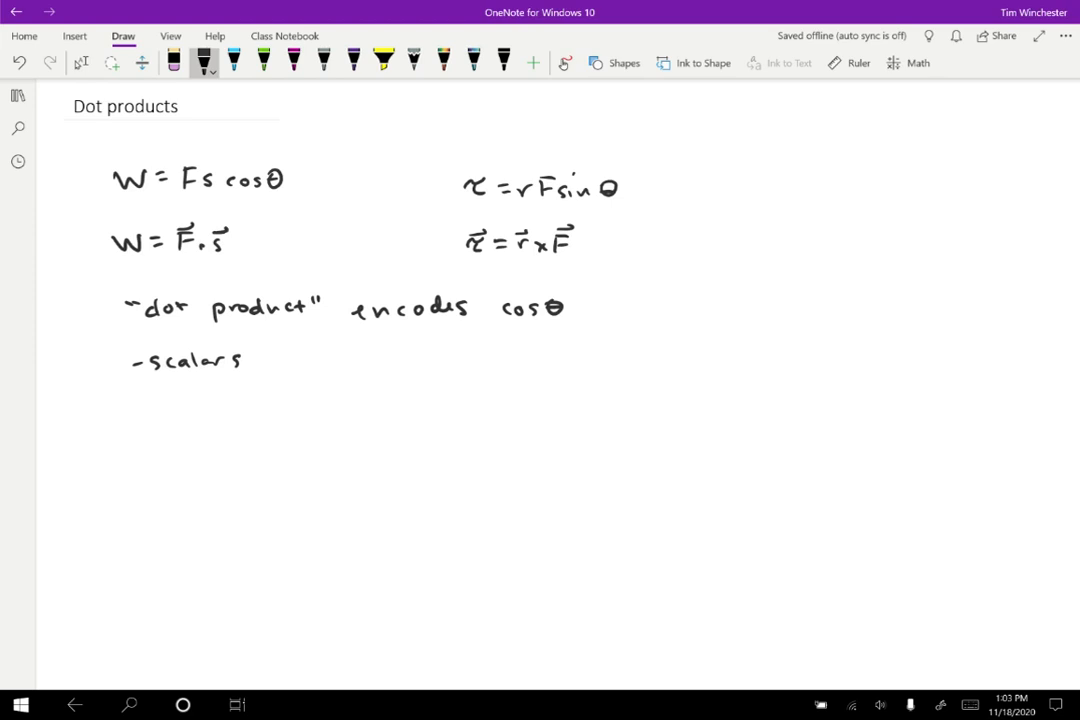
left_click_drag(138, 524, 300, 428)
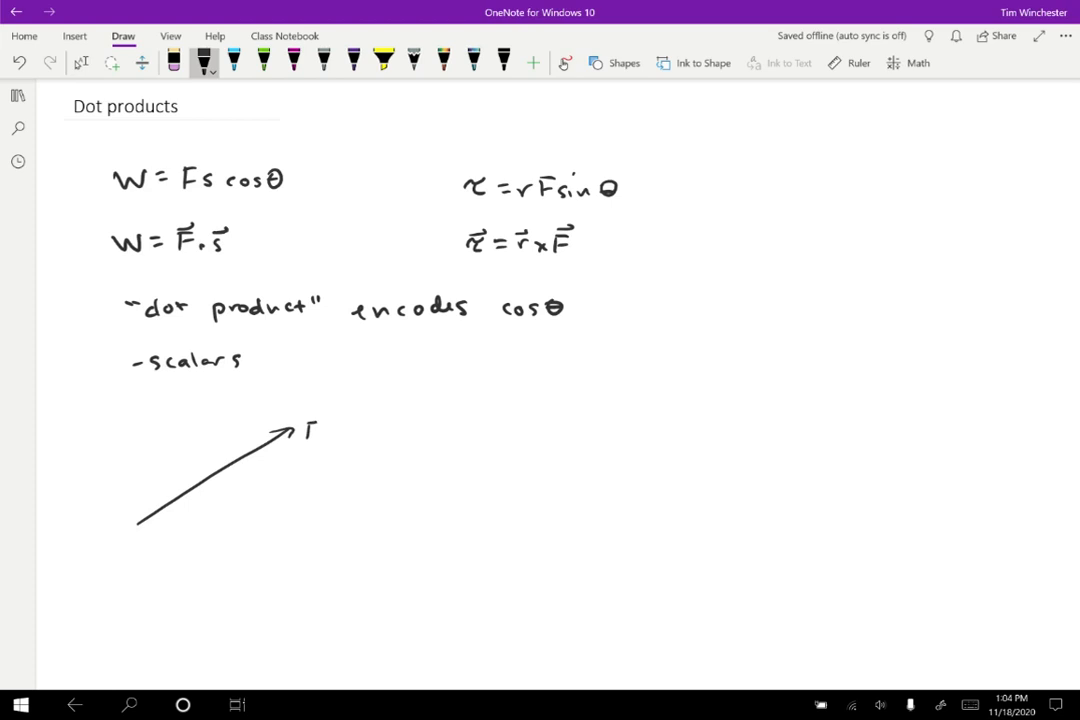
Draw vector s, label θ and s cosθ, and write W = F s∥ = F∥ s.
left_click_drag(140, 520, 215, 548)
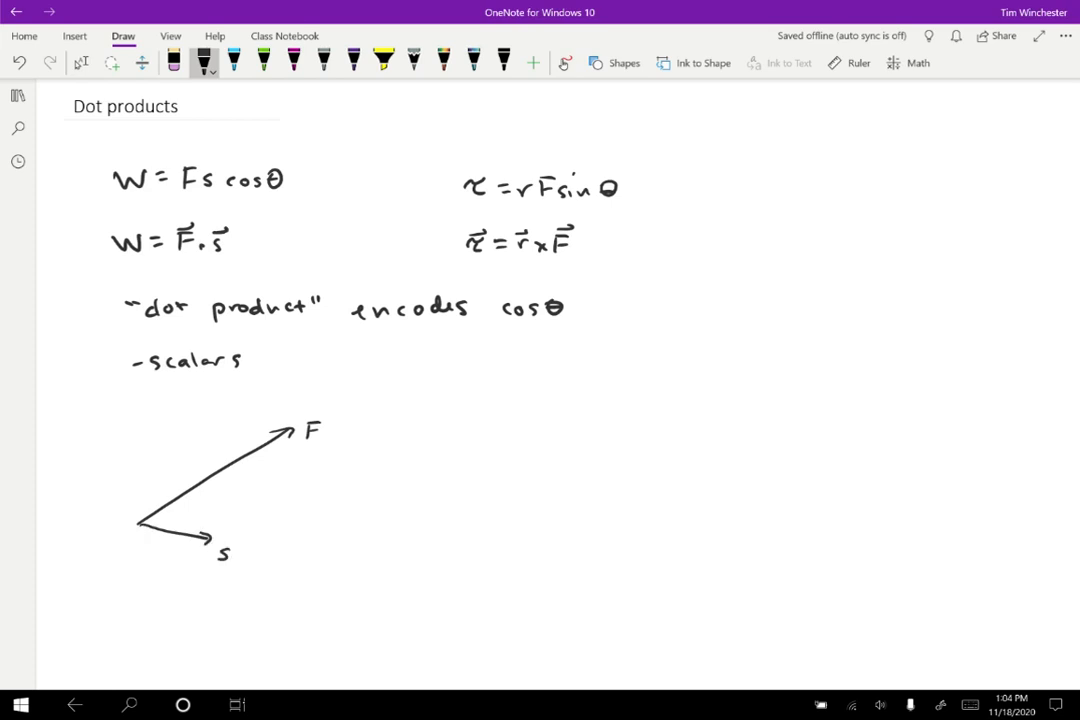
mouse_move(433, 443)
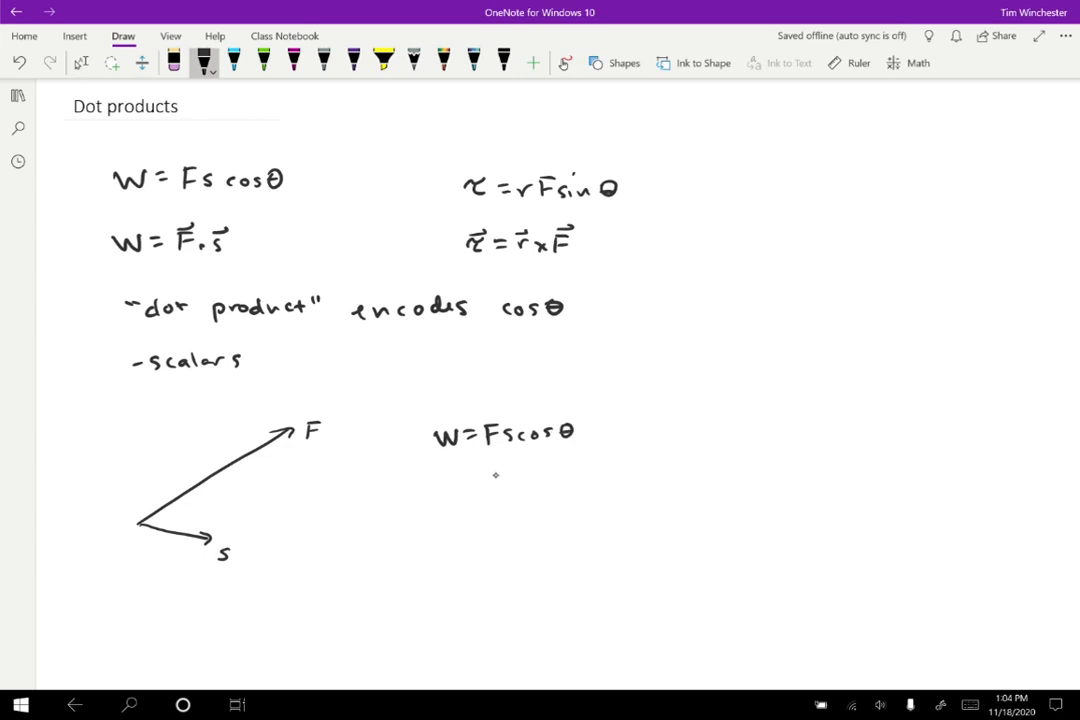
left_click_drag(500, 470, 600, 470)
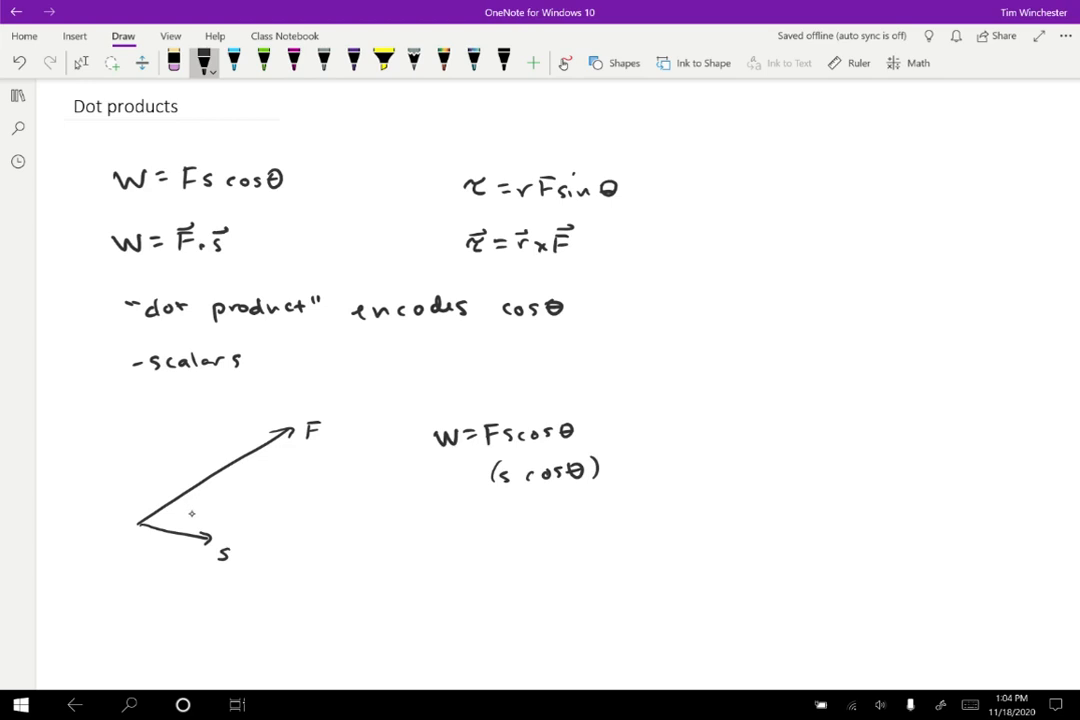
left_click_drag(200, 490, 190, 540)
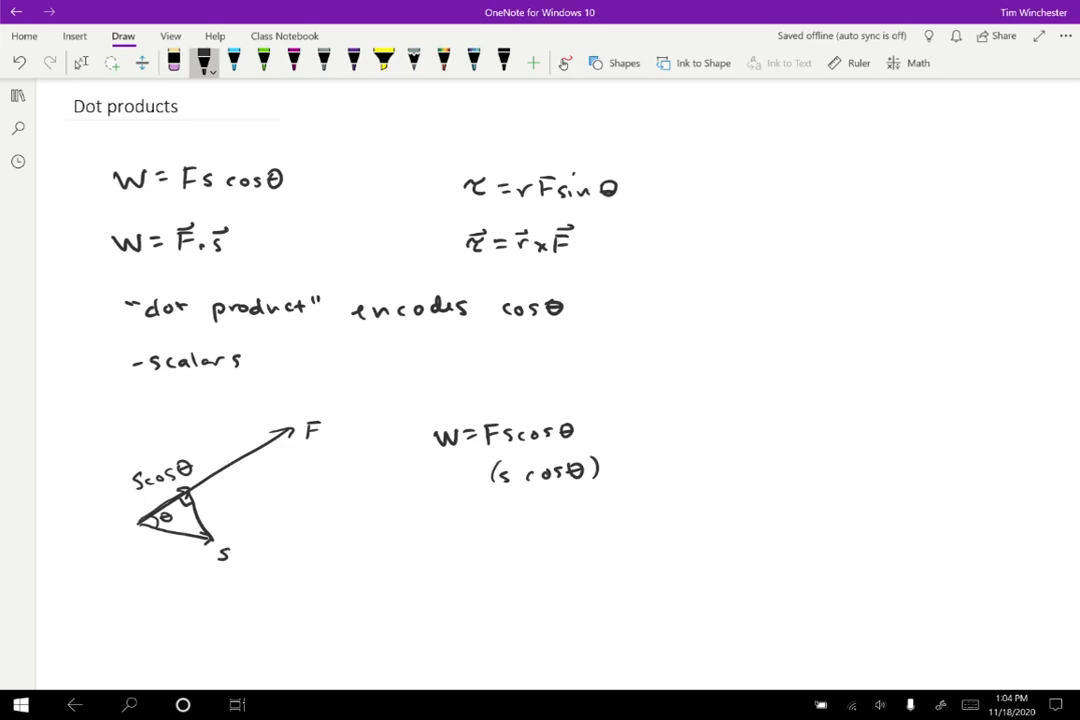
left_click_drag(450, 517, 495, 505)
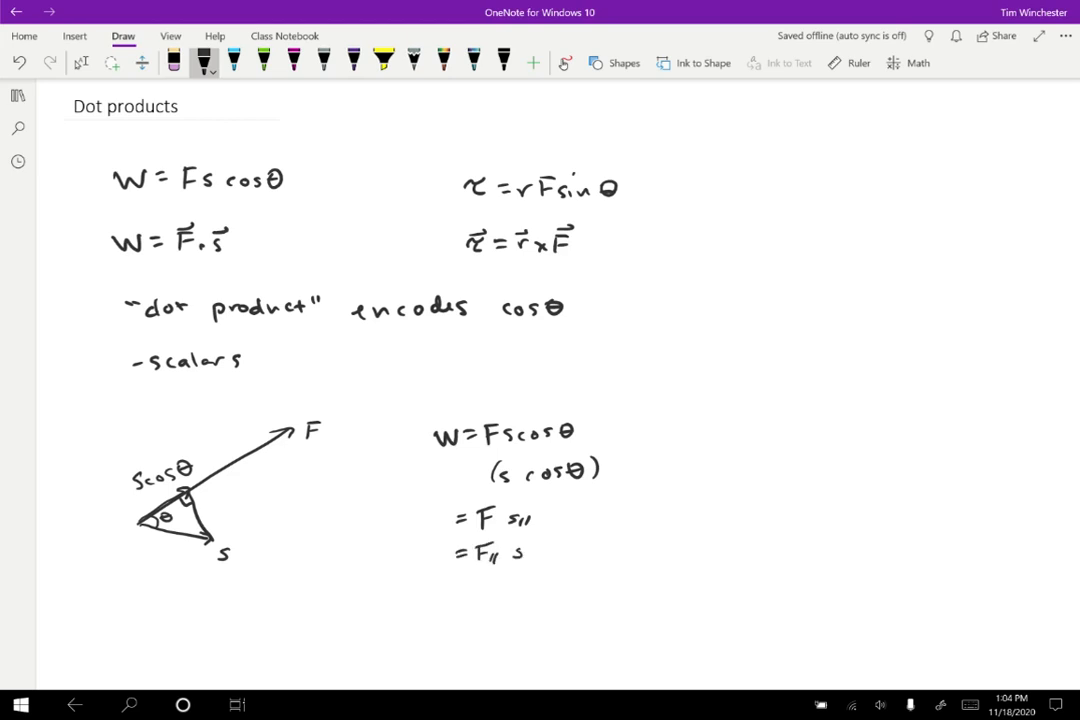
mouse_move(420, 600)
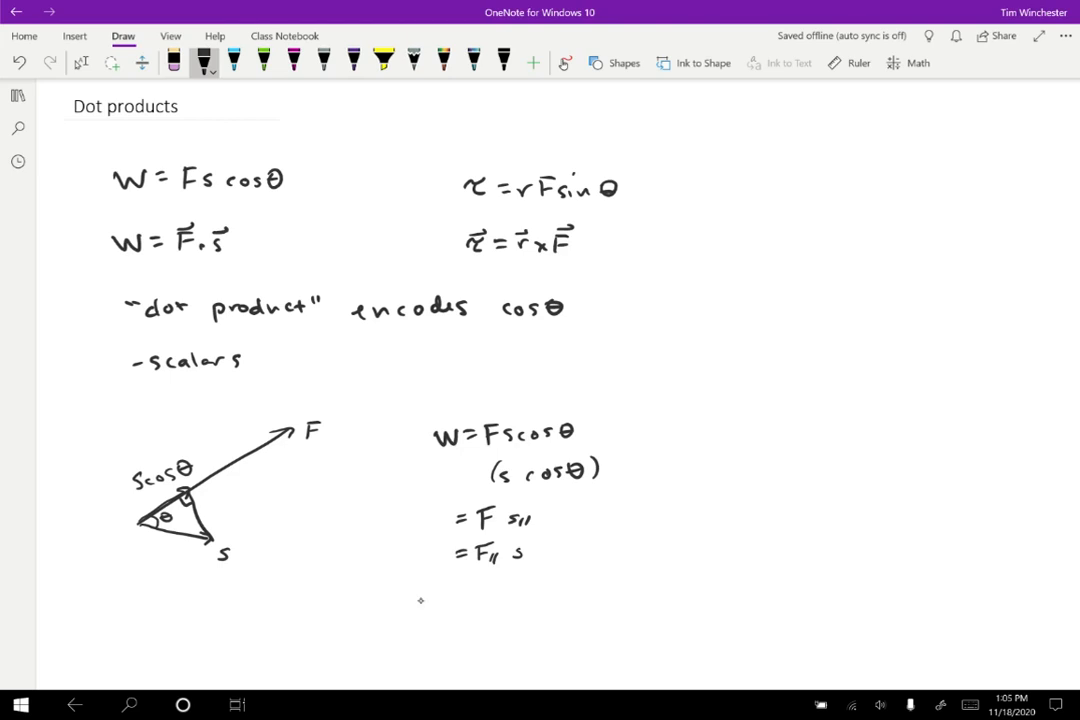
Write work as the component sum W = Fx sx + Fy sy + Fz sz.
left_click_drag(408, 588, 485, 588)
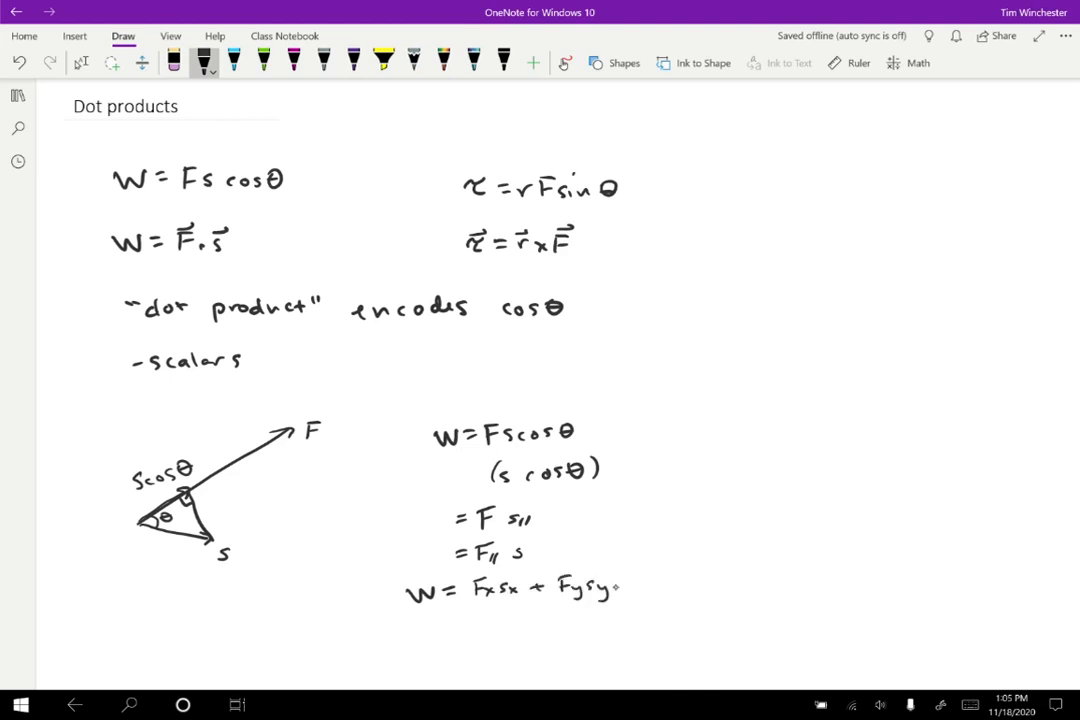
left_click_drag(625, 585, 695, 580)
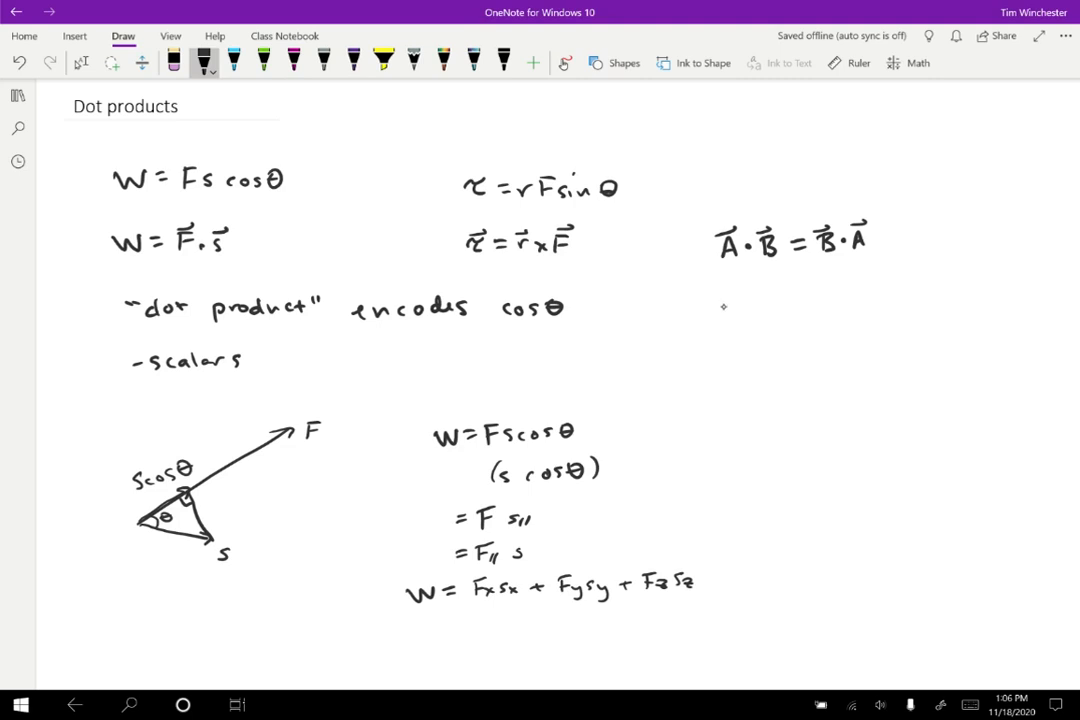
Write A·B = B·A and 'independent of coord system' with an arrow to the component sum.
left_click_drag(718, 300, 815, 305)
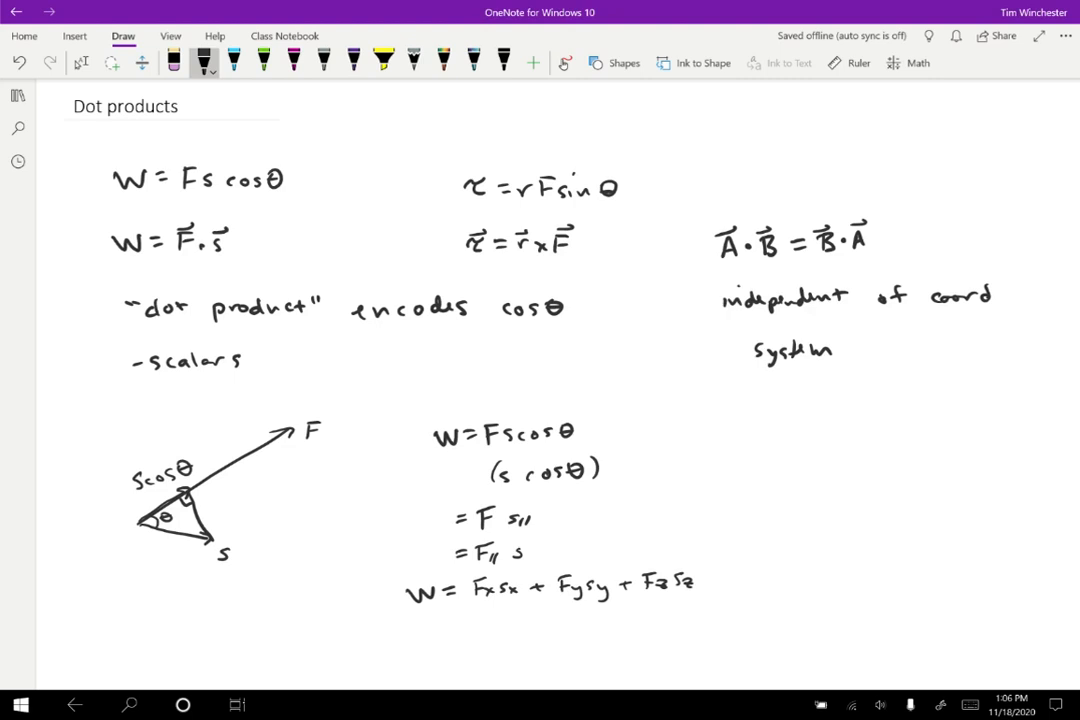
left_click_drag(810, 578, 735, 578)
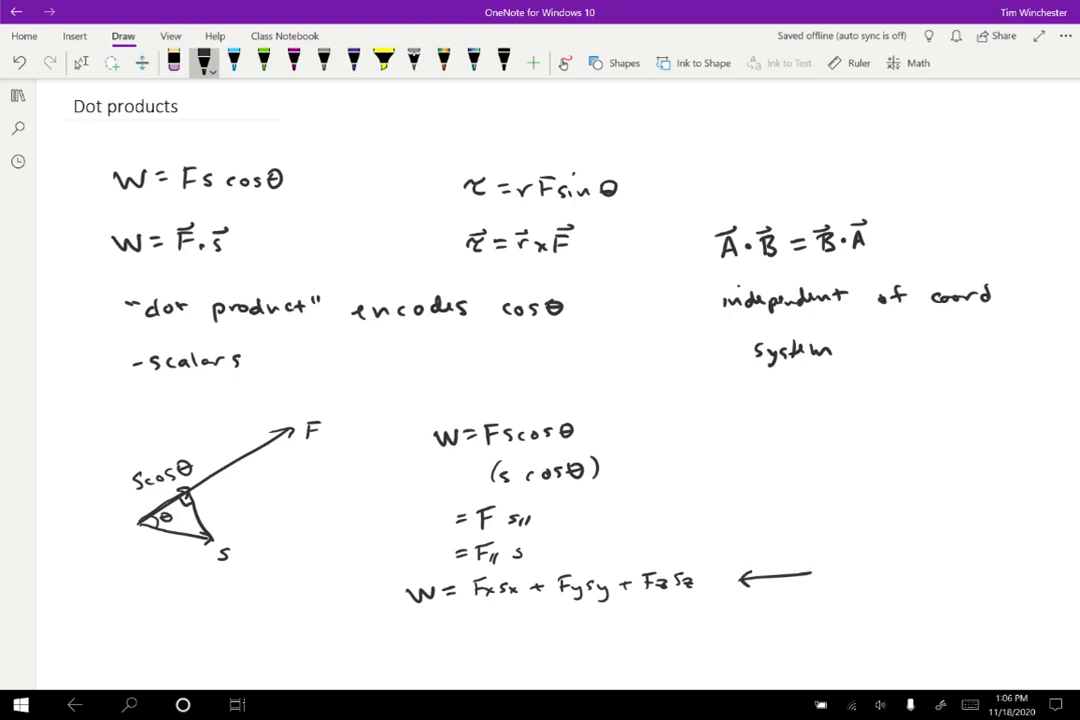